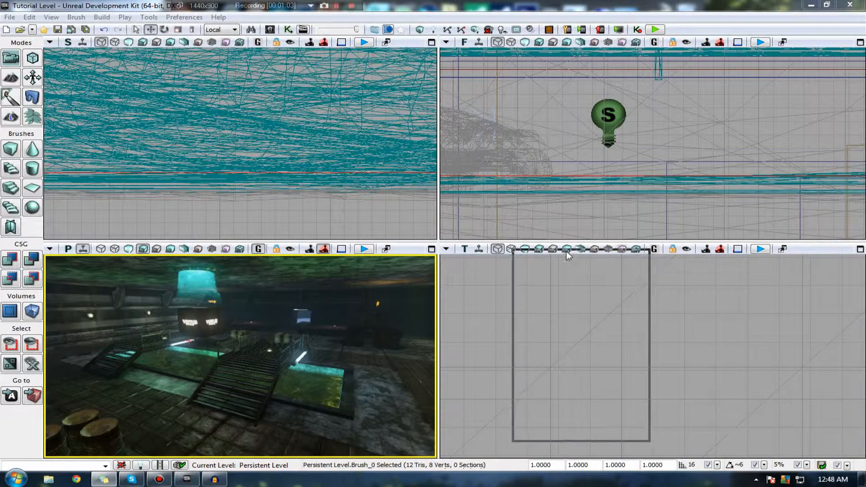
Size and place the builder brush box around the central walkway platform
left_click(582, 249)
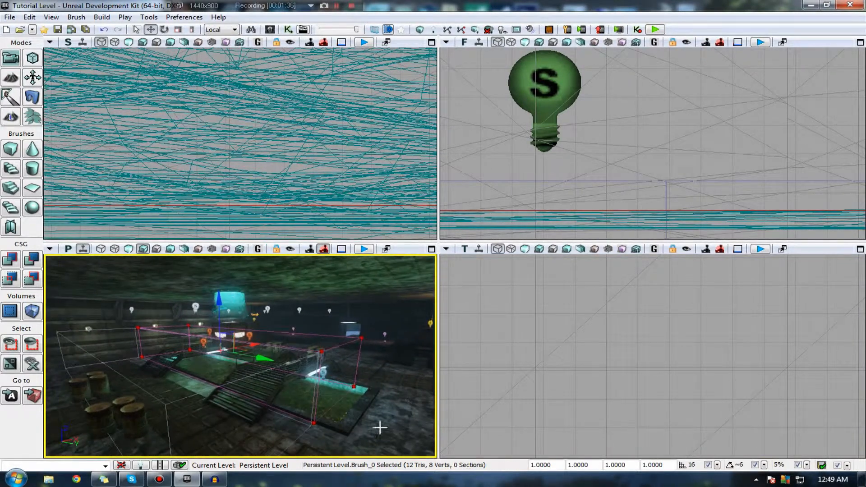
Add a BlockingVolume from the builder brush as an invisible wall around the platform
left_click(32, 311)
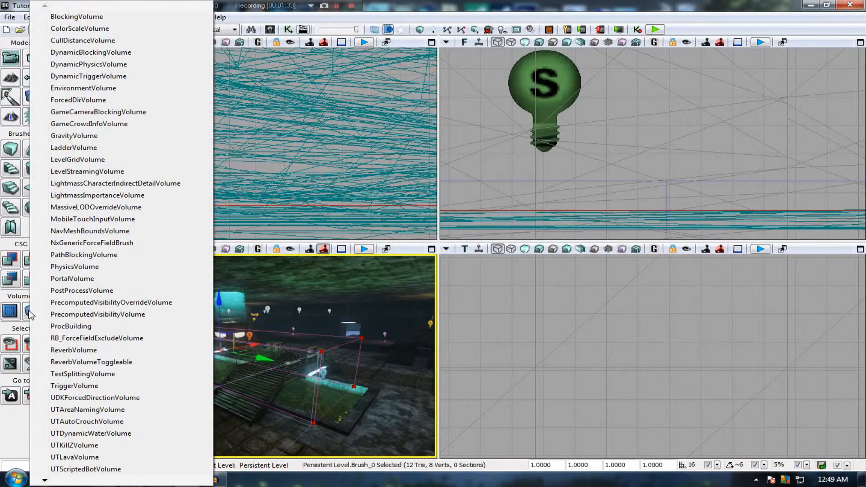
left_click(32, 311)
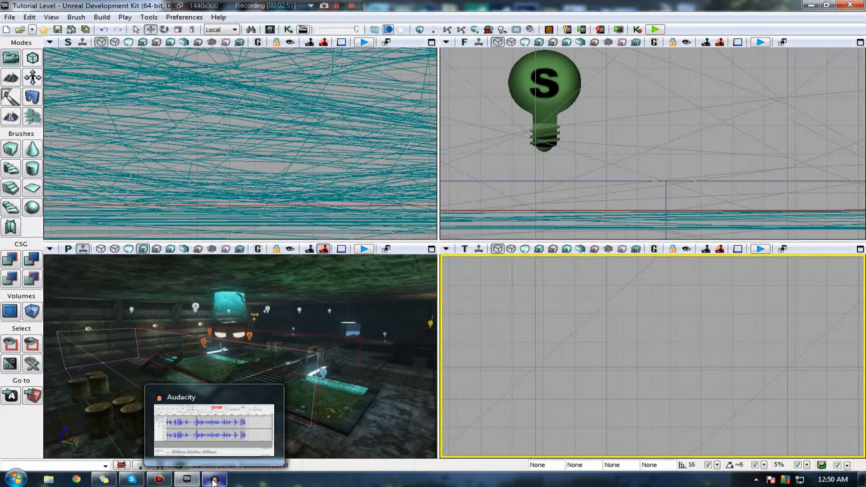
Add a GravityVolume from the builder brush via the Add Volume list
left_click(32, 311)
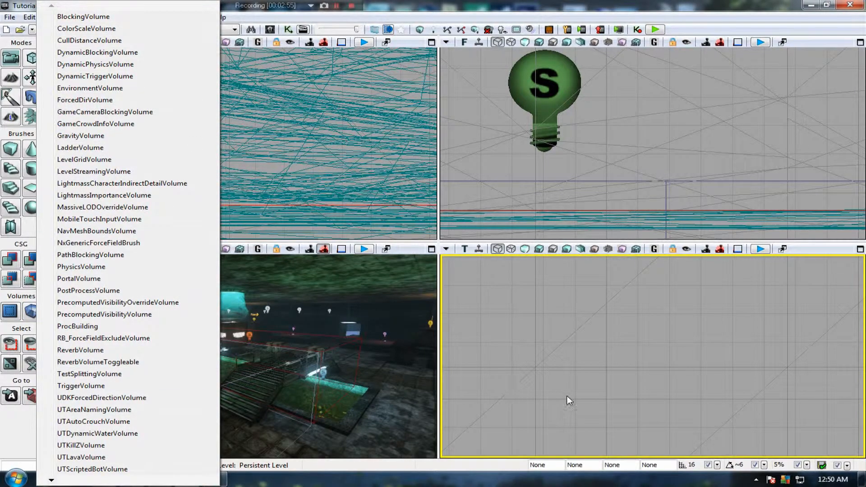
left_click(362, 379)
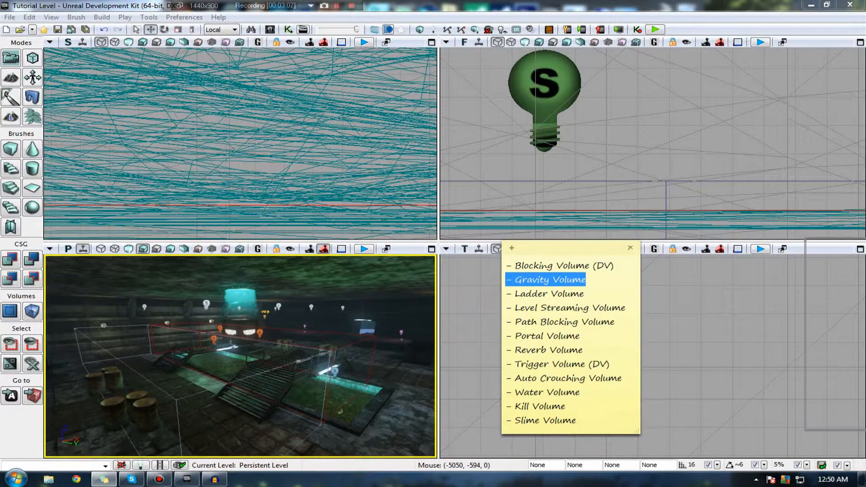
Select the GravityVolume_0 wireframe in the perspective viewport
left_click(549, 280)
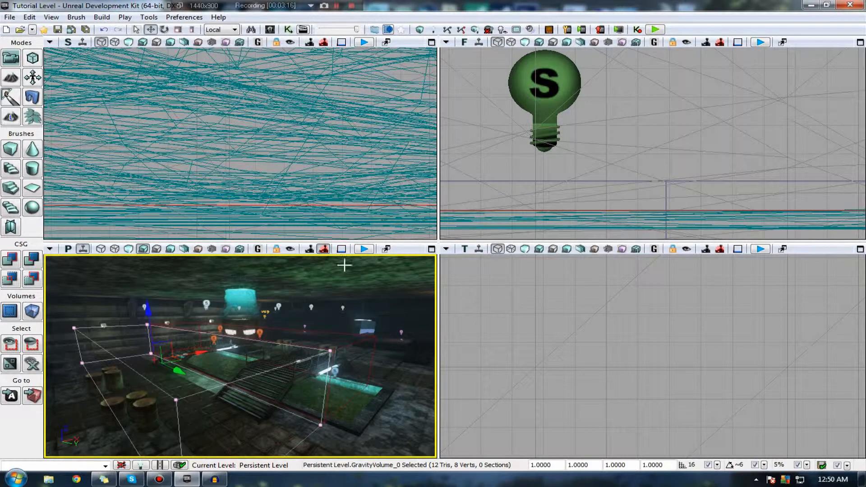
left_click(363, 249)
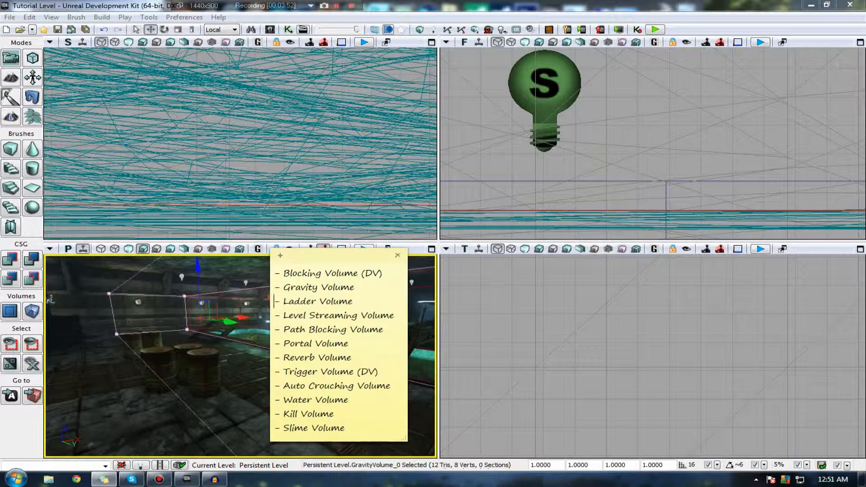
double_click(335, 301)
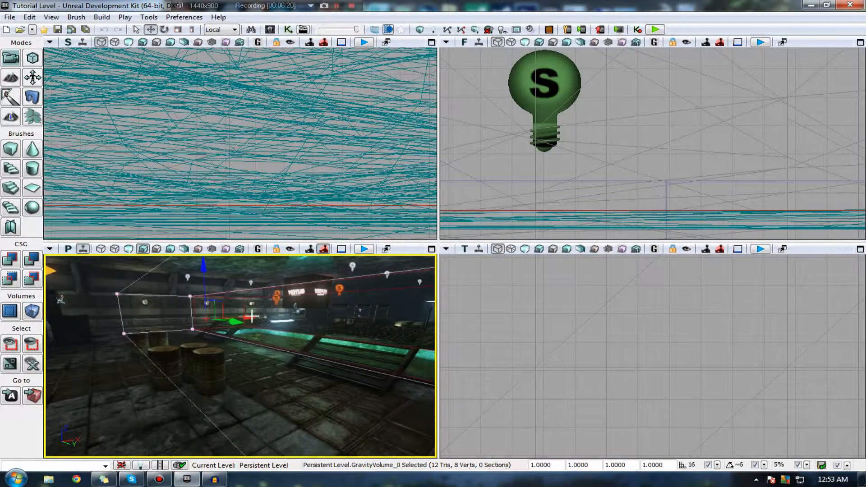
left_click_drag(251, 317, 213, 320)
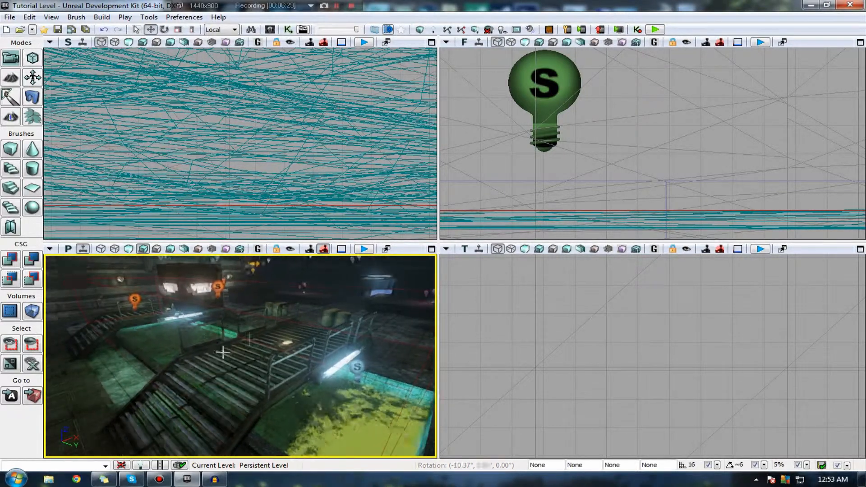
left_click(224, 353)
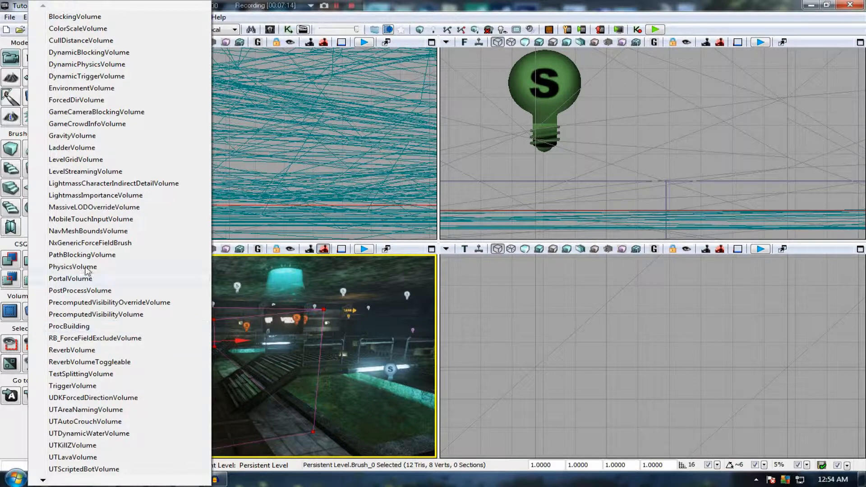
mouse_move(96, 111)
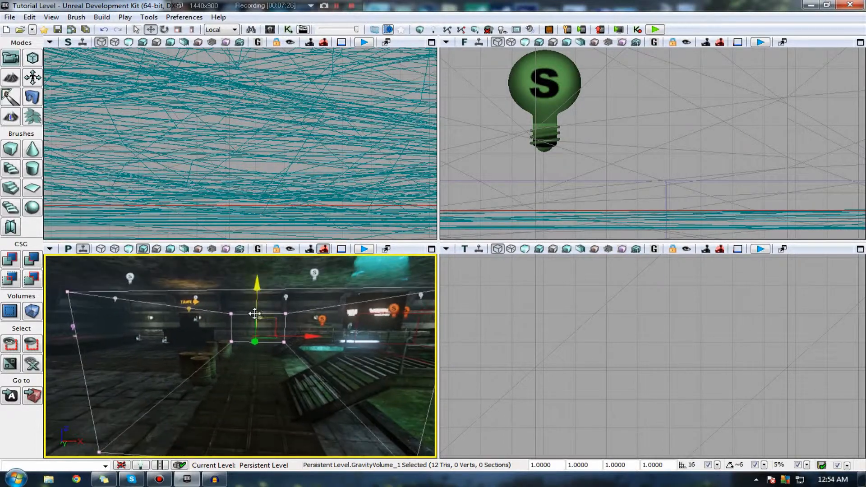
right_click(256, 313)
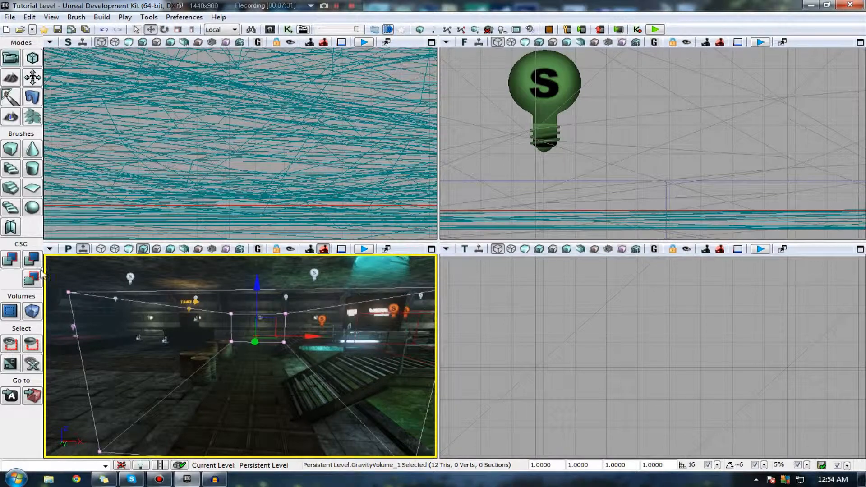
Set the gravity volume's Gravity Z from -520 to 0.000000 in its properties
right_click(257, 326)
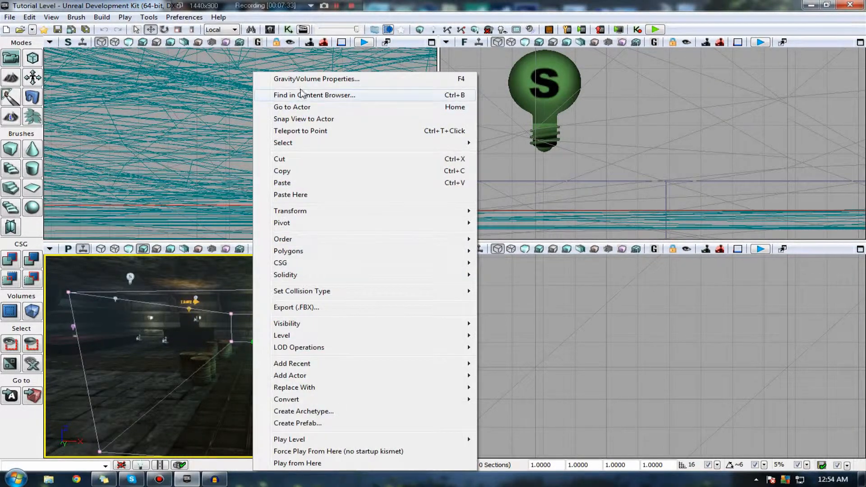
left_click(315, 79)
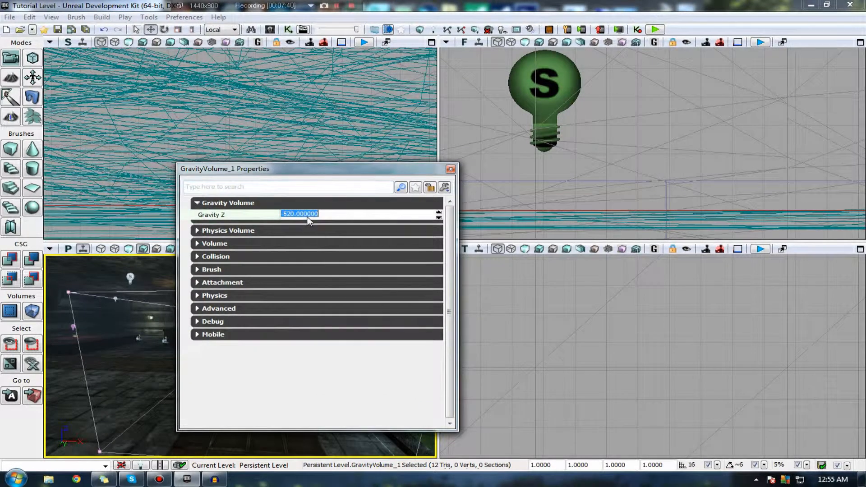
type("0.000000")
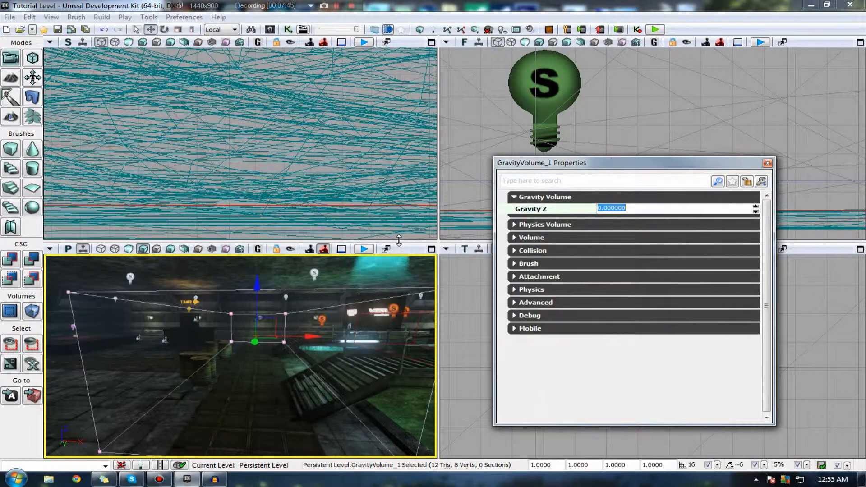
left_click(57, 29)
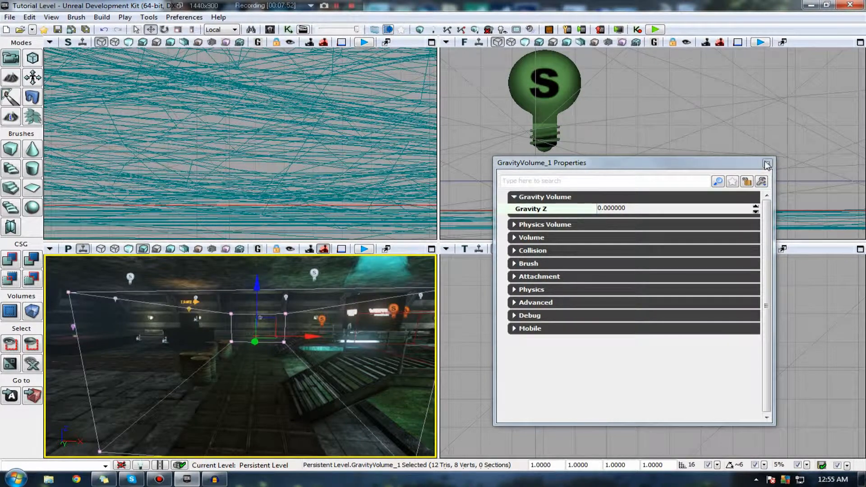
Close the GravityVolume_1 Properties window
left_click(767, 163)
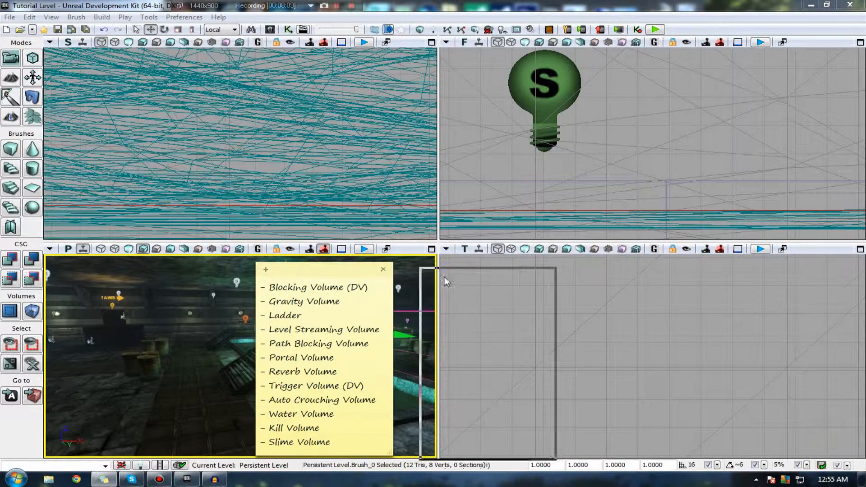
Move the volume-type sticky note right, off the perspective viewport
left_click_drag(320, 269, 409, 264)
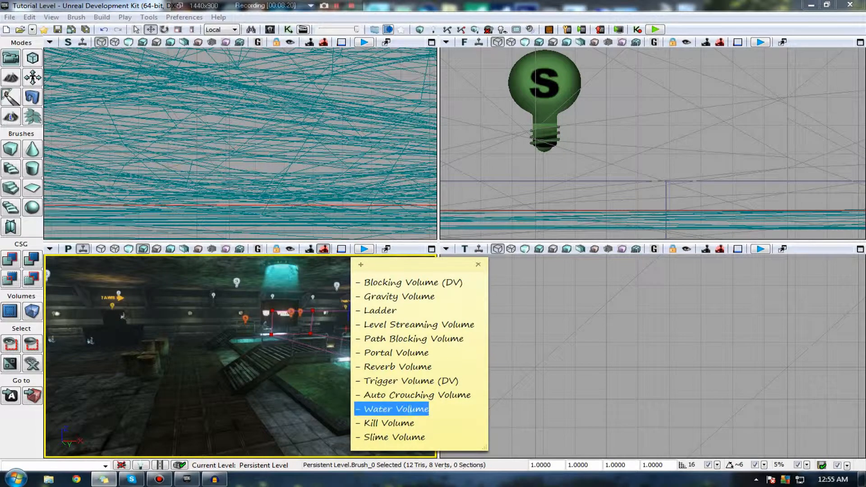
mouse_move(453, 450)
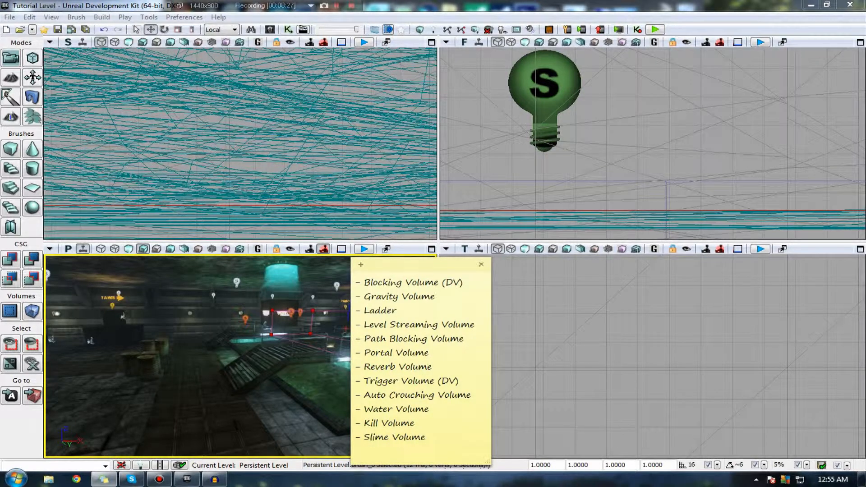
mouse_move(458, 273)
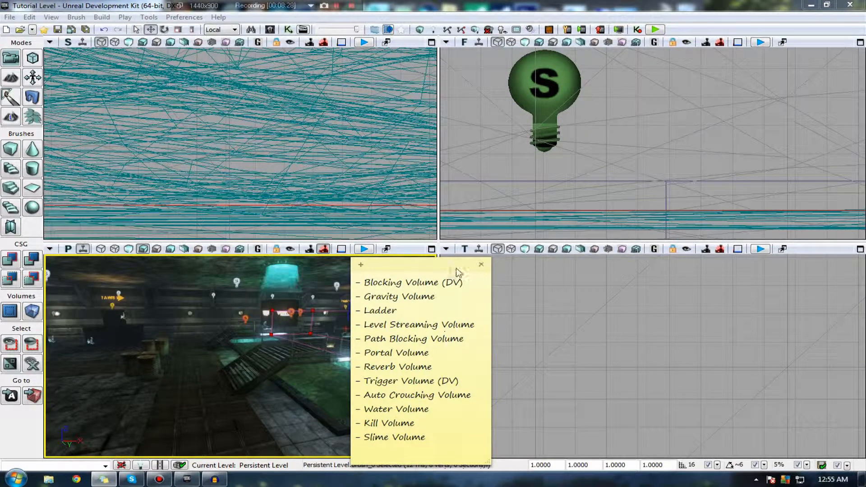